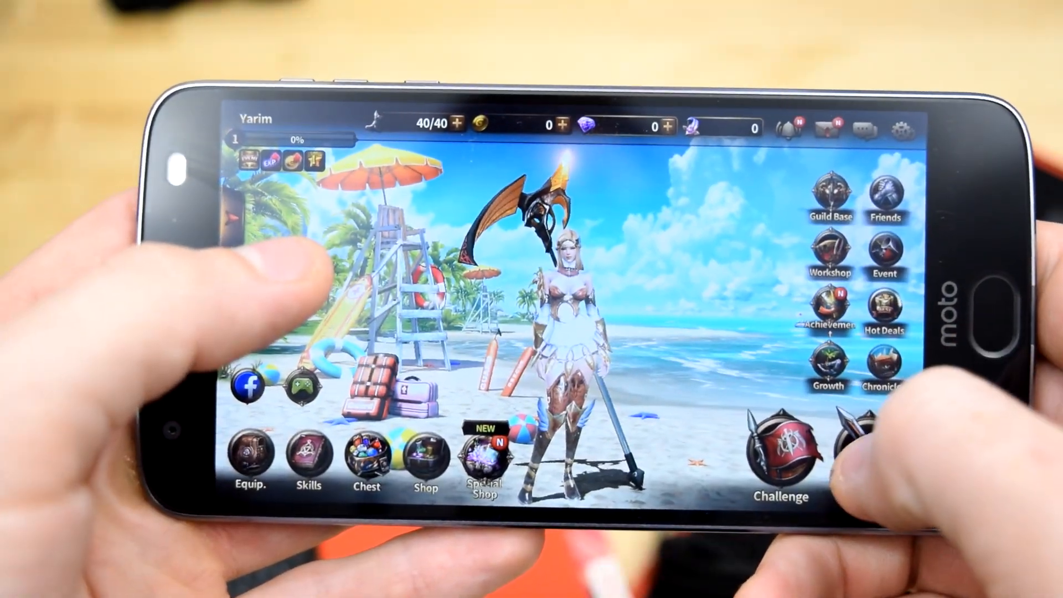
left_click(781, 457)
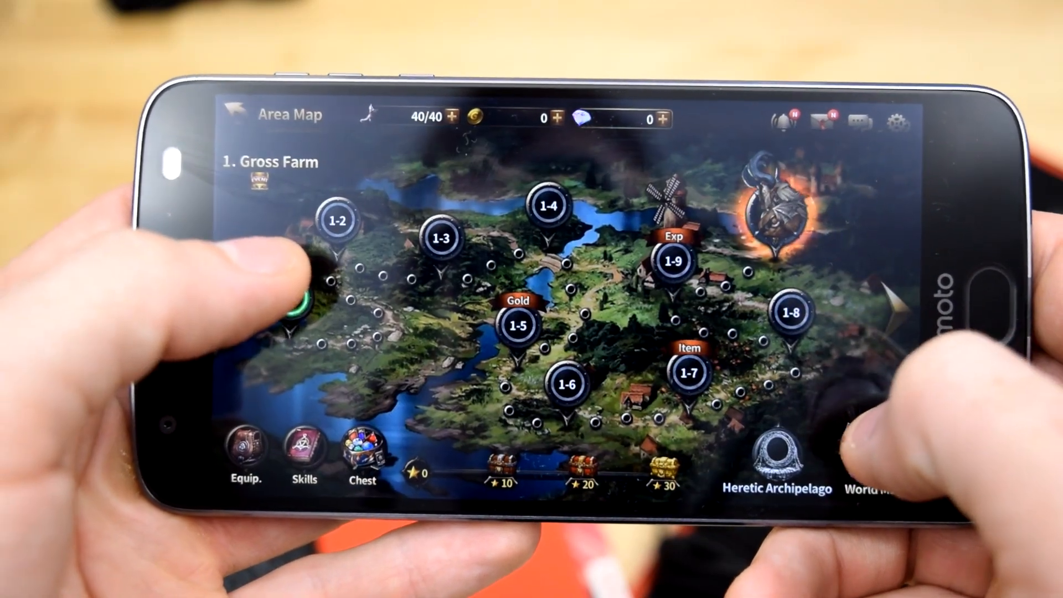
left_click(336, 219)
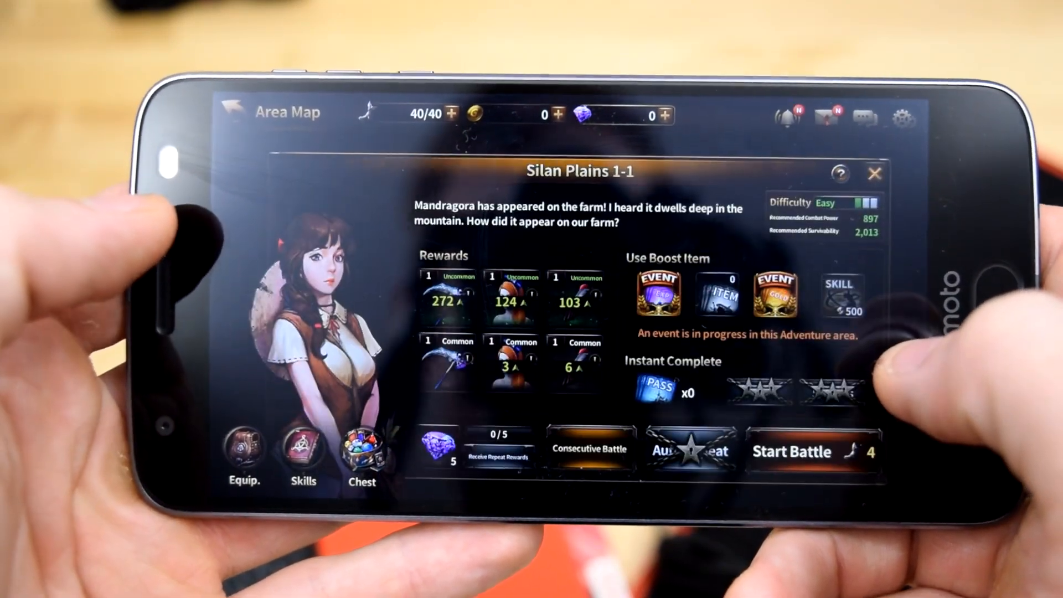